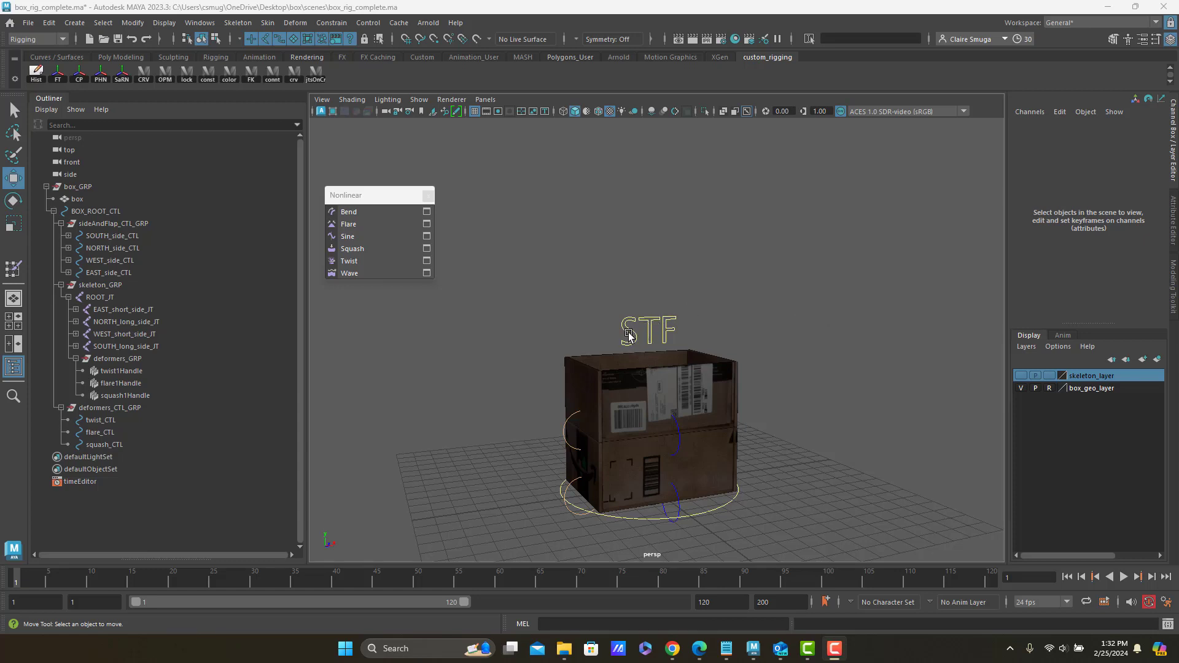
pyautogui.moveTo(706, 292)
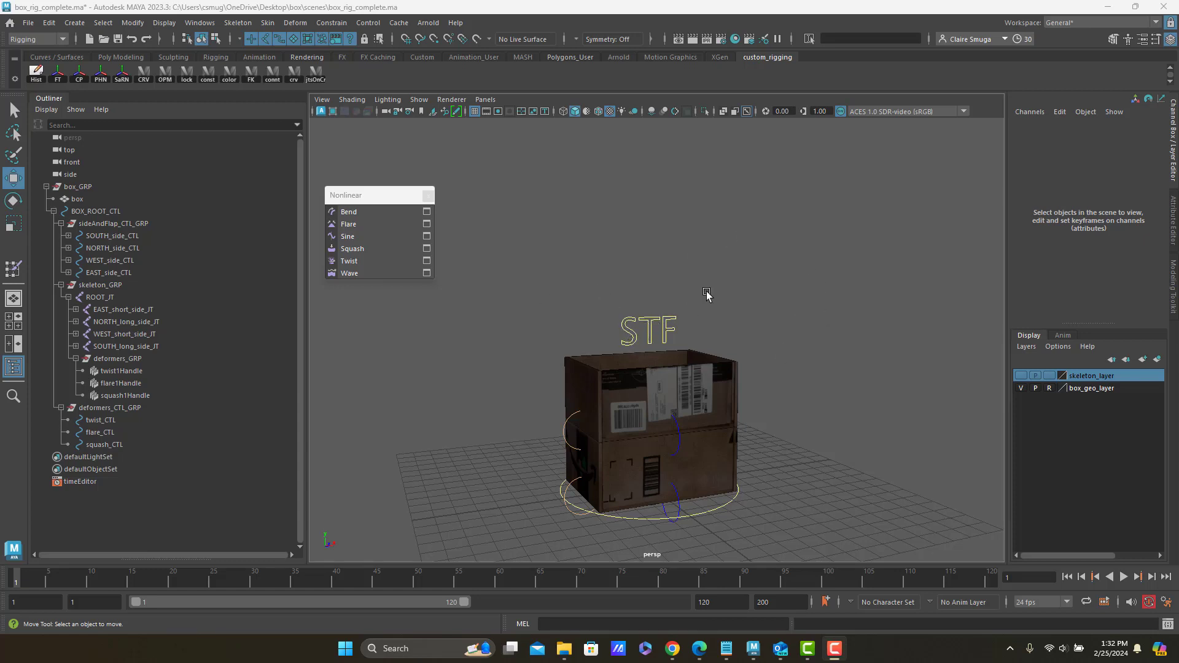
pyautogui.moveTo(652, 307)
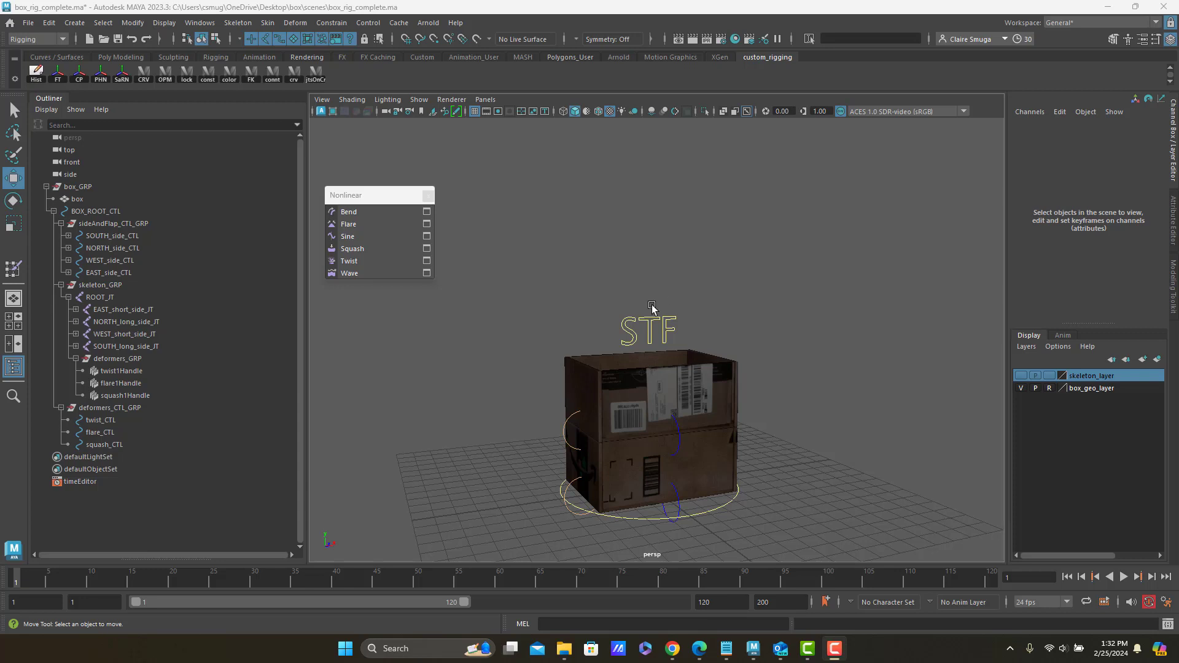
pyautogui.moveTo(623, 325)
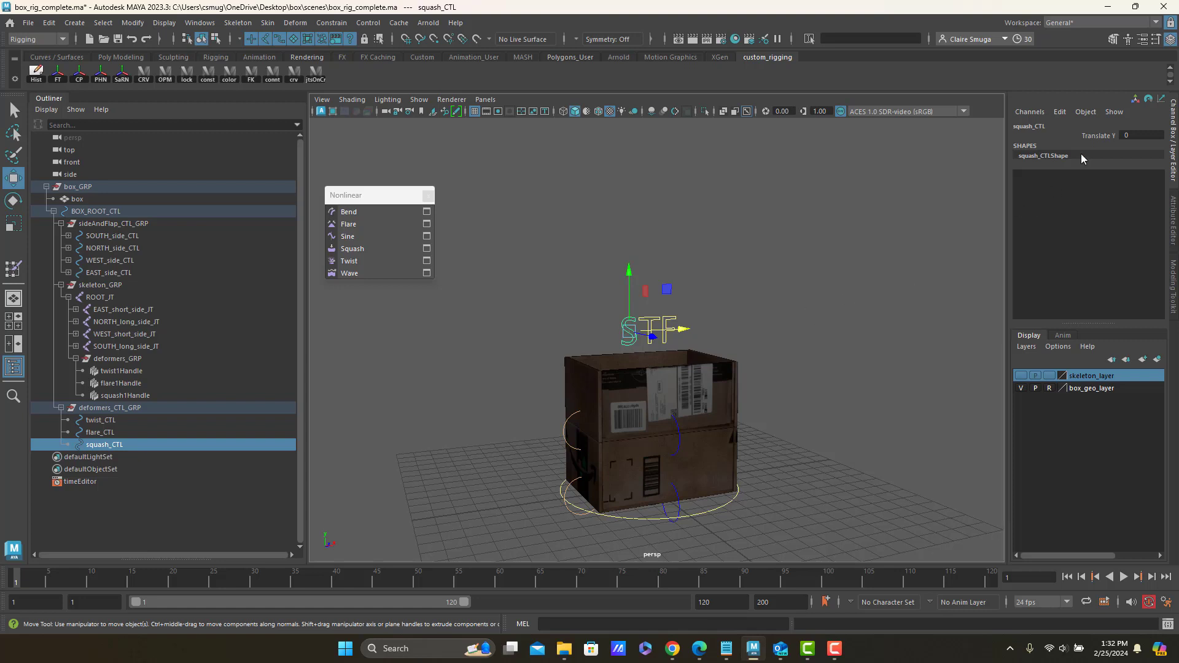
# Step: Select squash_CTL's Translate Y channel and open the Channel Box Edit menu
pyautogui.click(1098, 135)
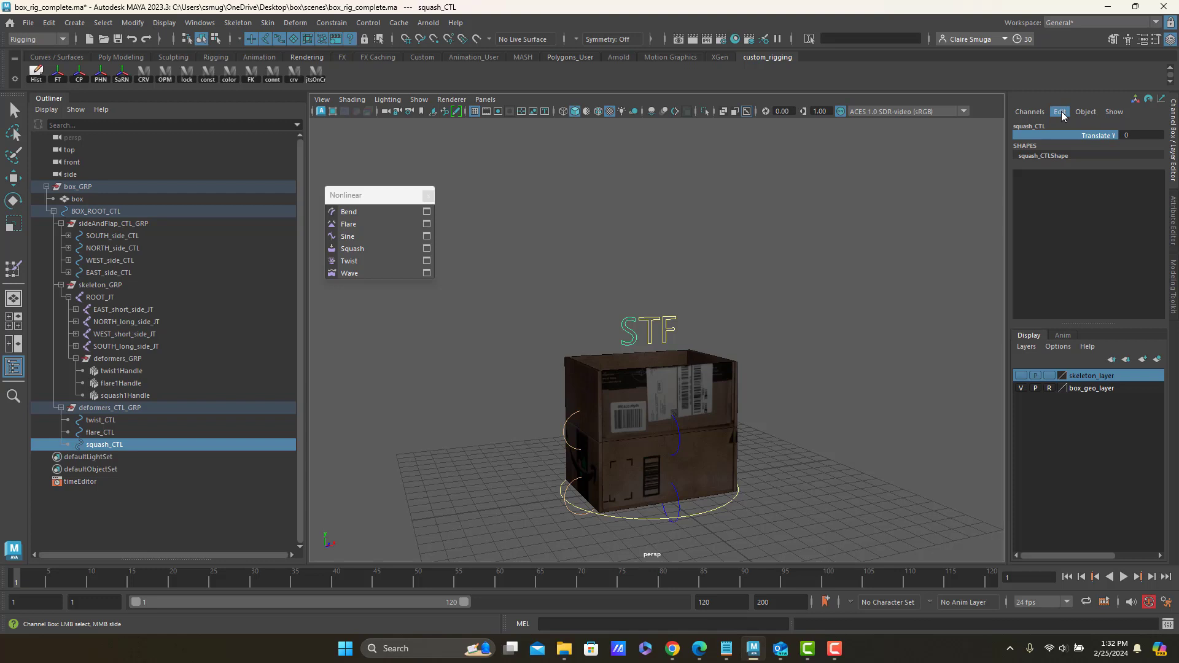
pyautogui.click(1059, 111)
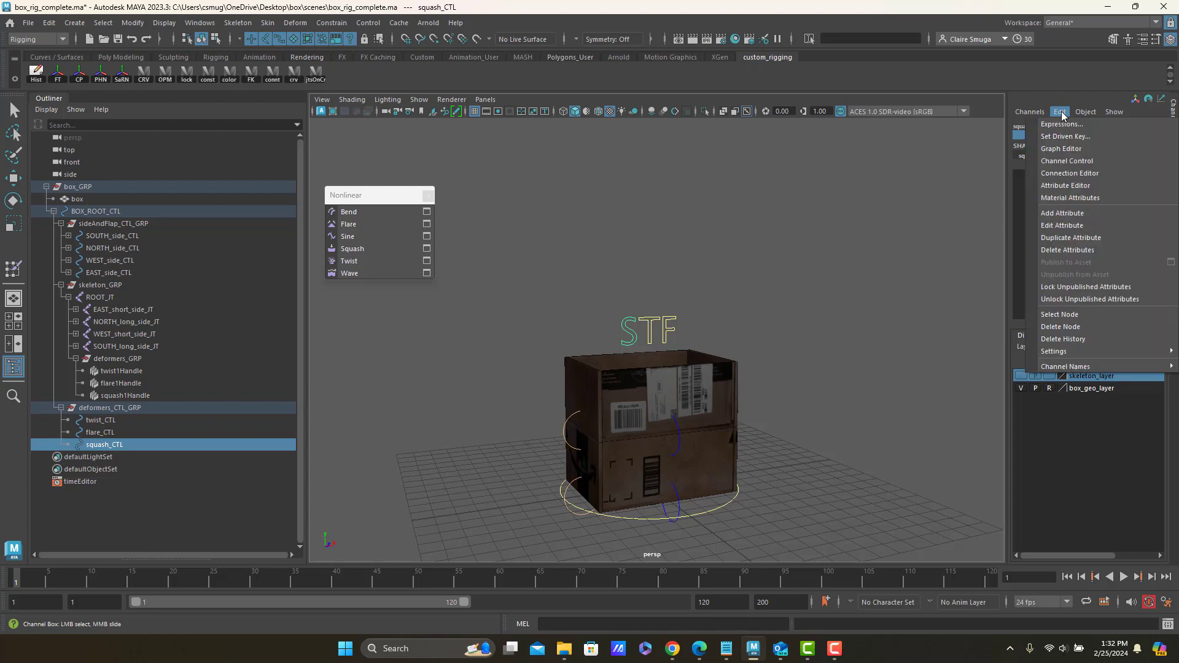
pyautogui.moveTo(1060, 123)
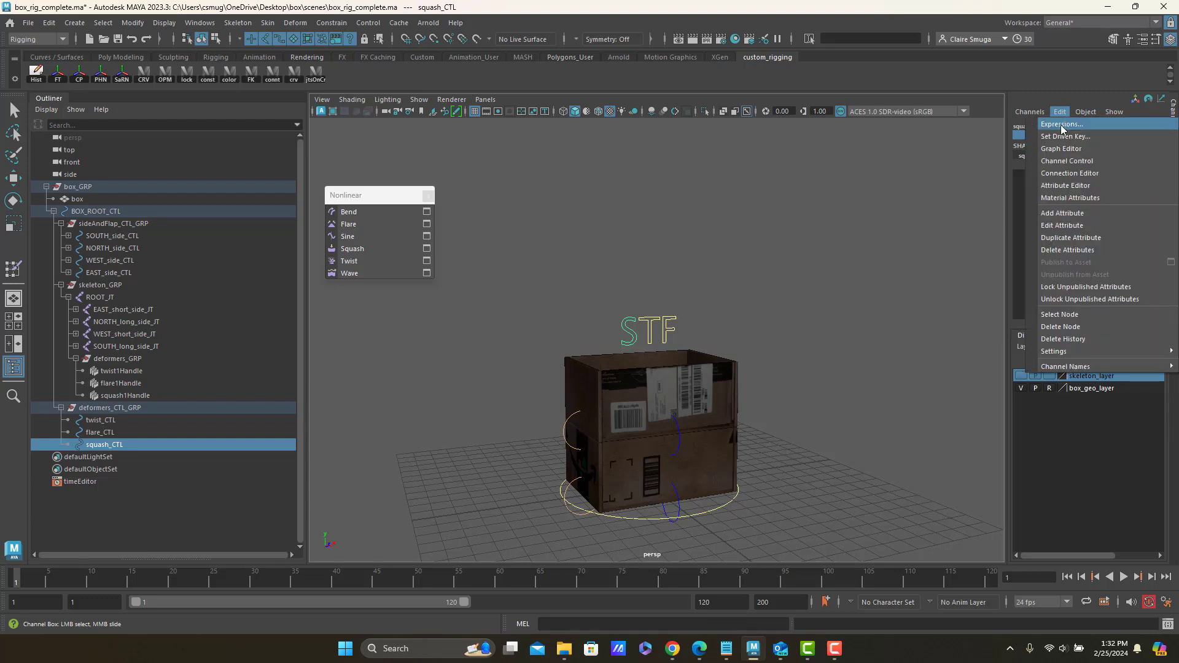
# Step: Open Expressions for the channel and pick translateY in the attribute field
pyautogui.click(1061, 124)
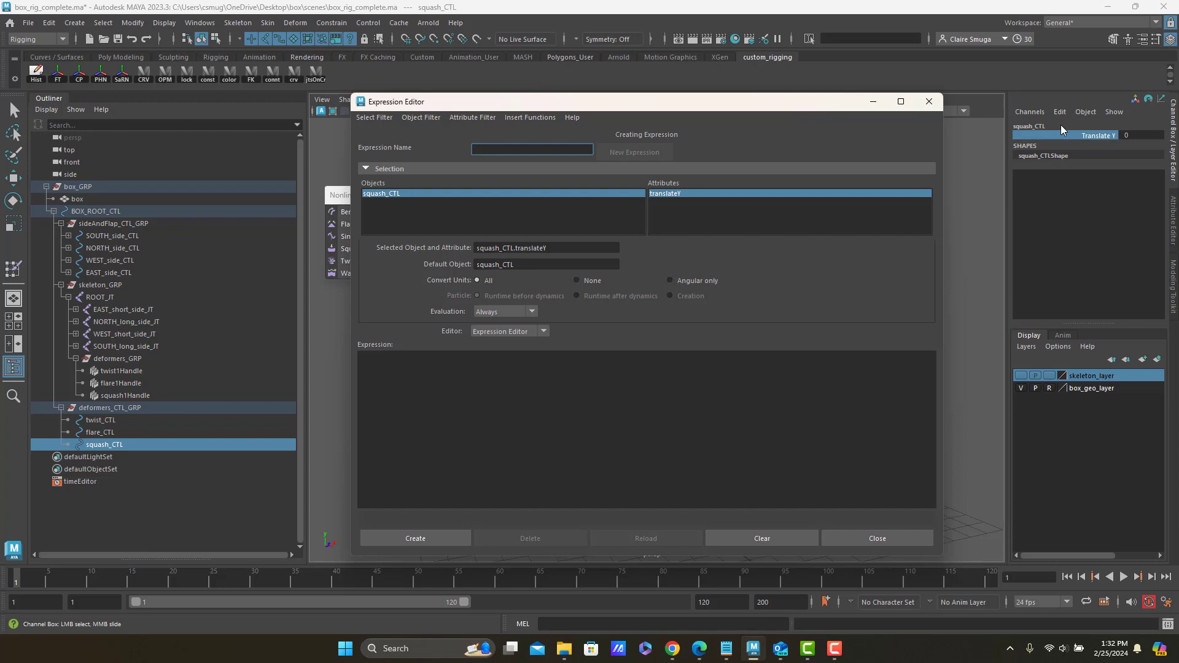
pyautogui.moveTo(690, 190)
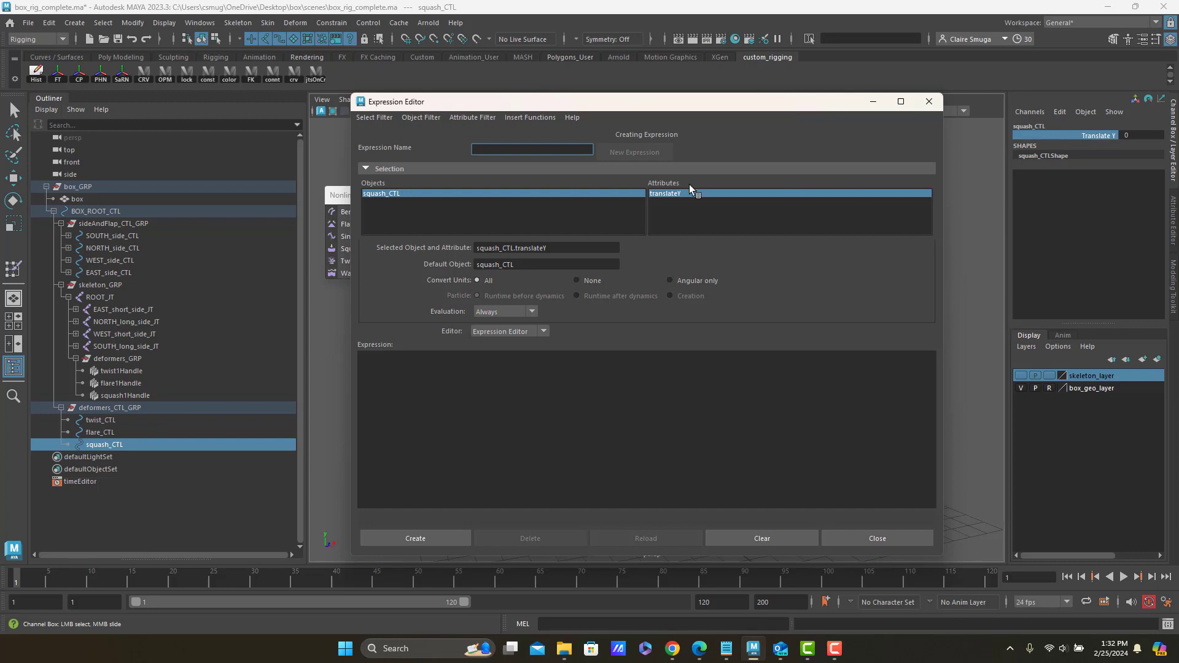
pyautogui.moveTo(705, 197)
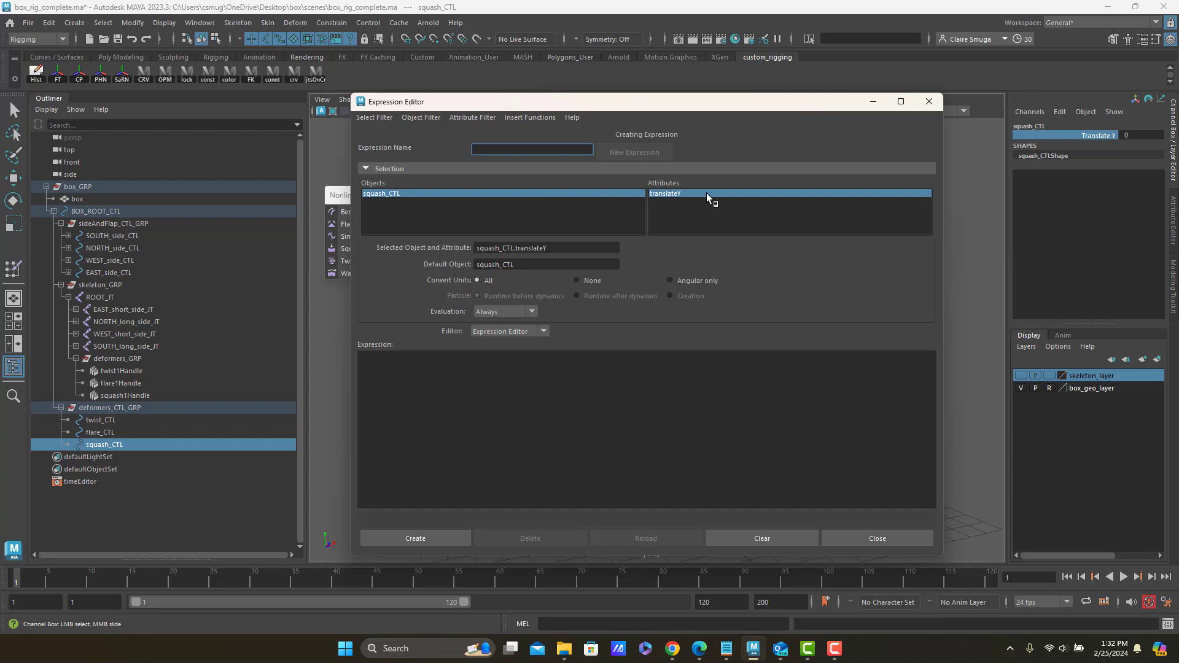
pyautogui.moveTo(429, 241)
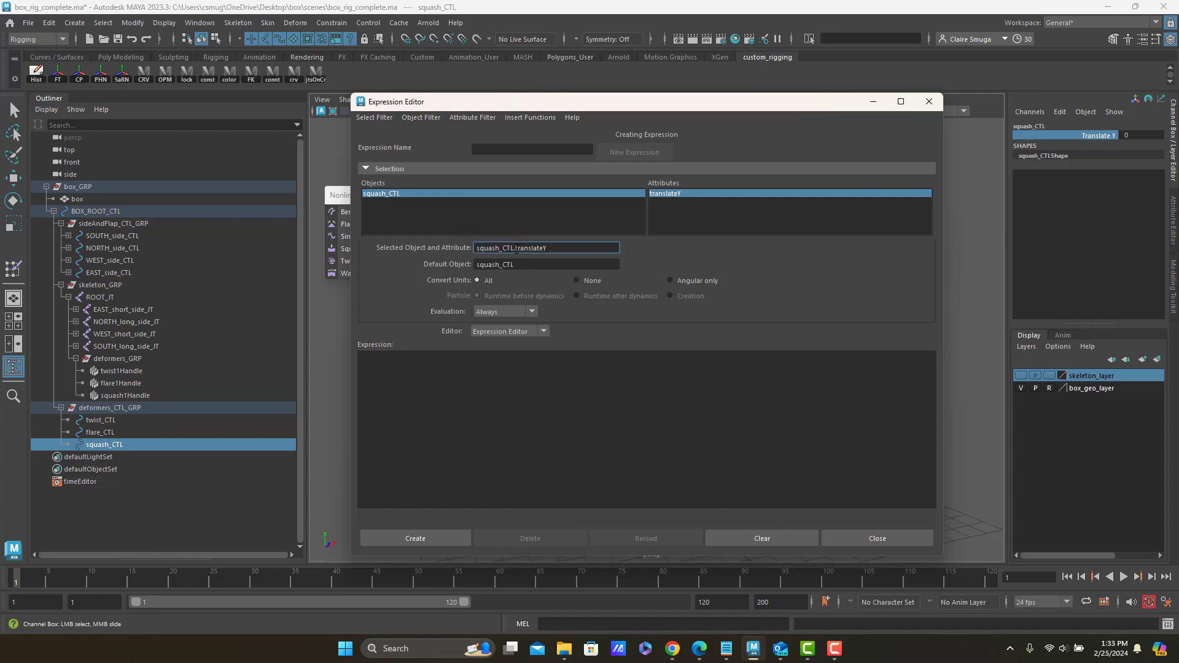
pyautogui.doubleClick(529, 248)
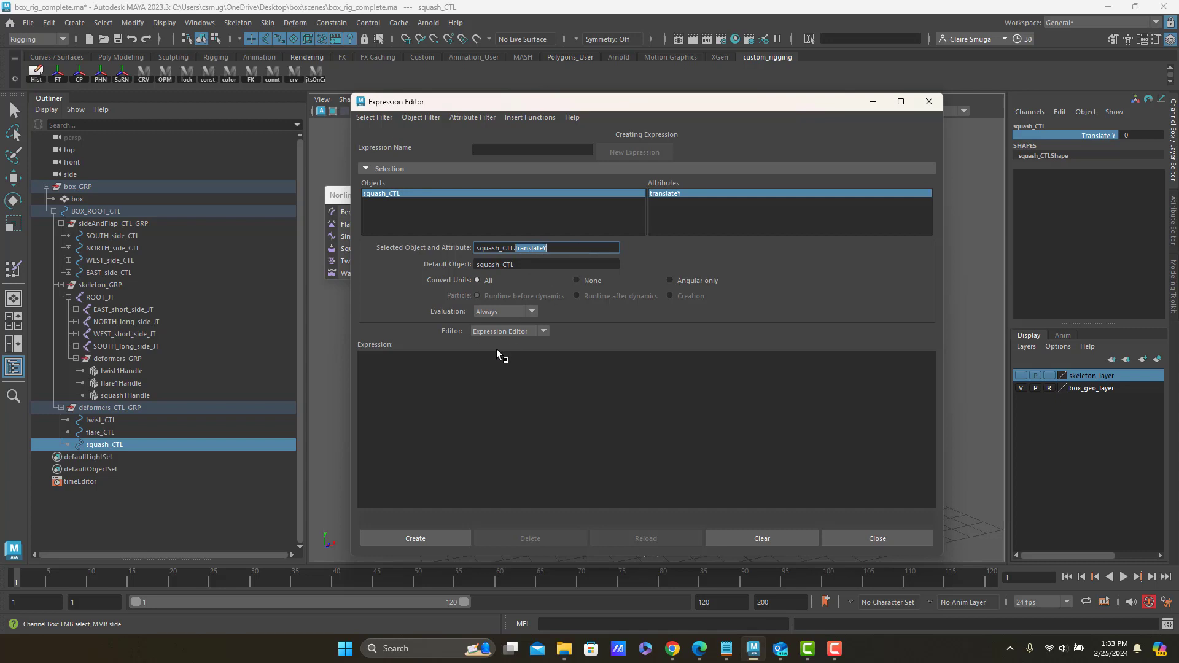
# Step: Type 'squash1.factor =' and select the squash_CTL.translateY attribute path to copy
pyautogui.click(486, 381)
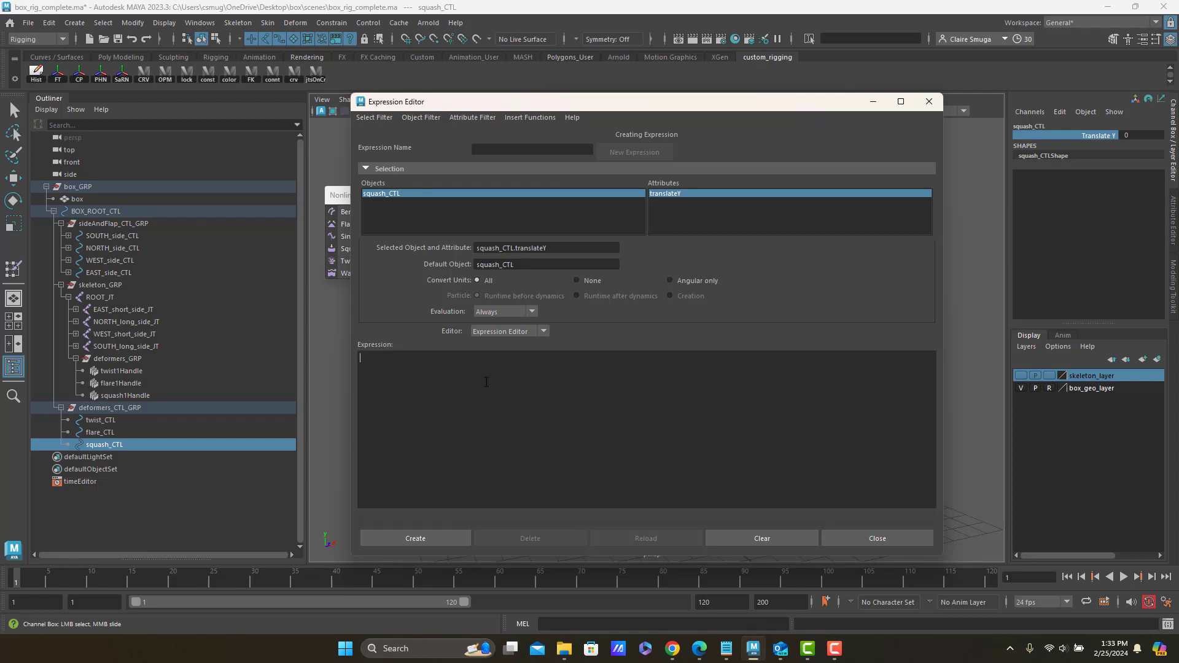
pyautogui.write('squash')
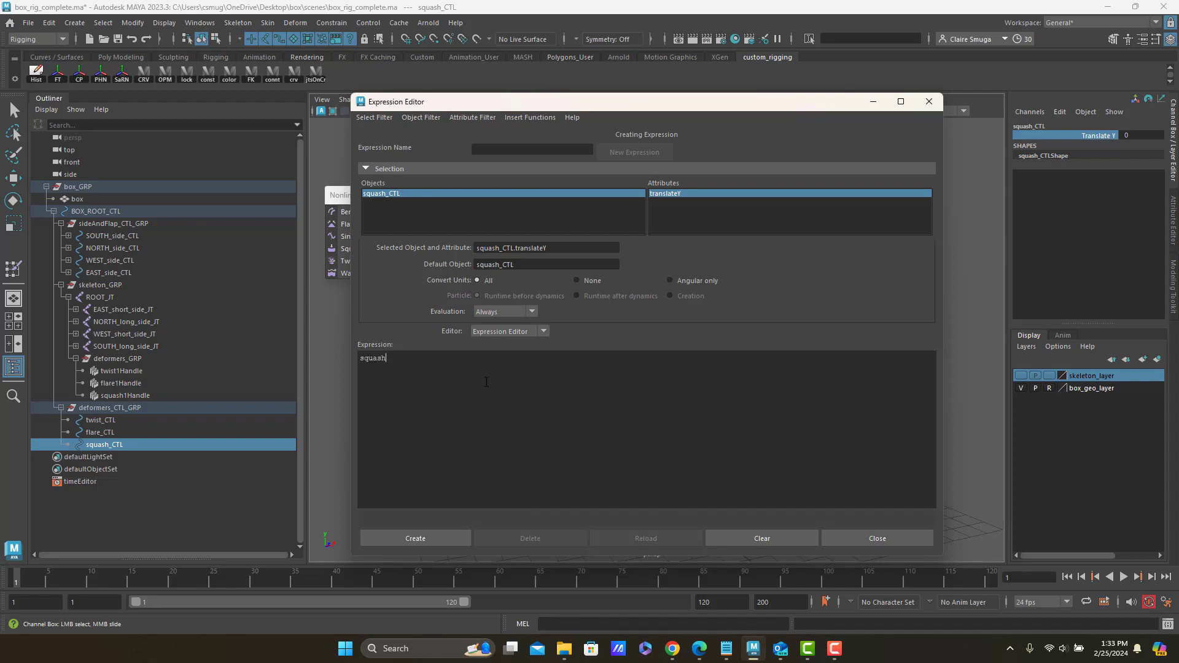
pyautogui.write('1')
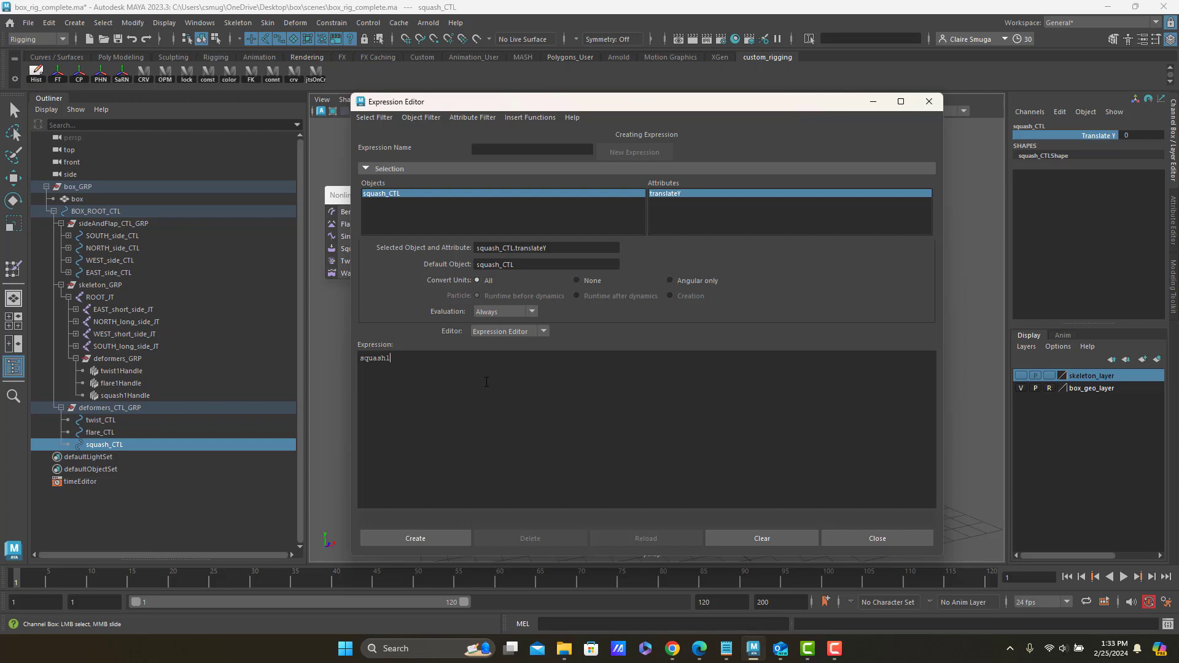
pyautogui.write('.factor')
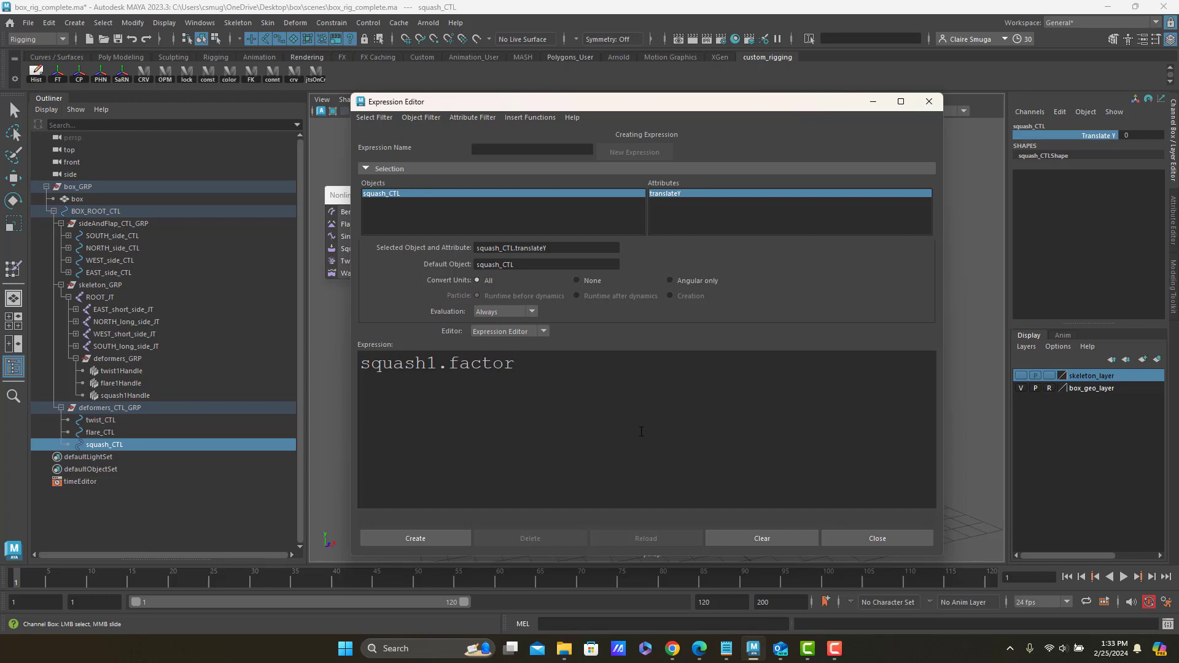
pyautogui.write('=')
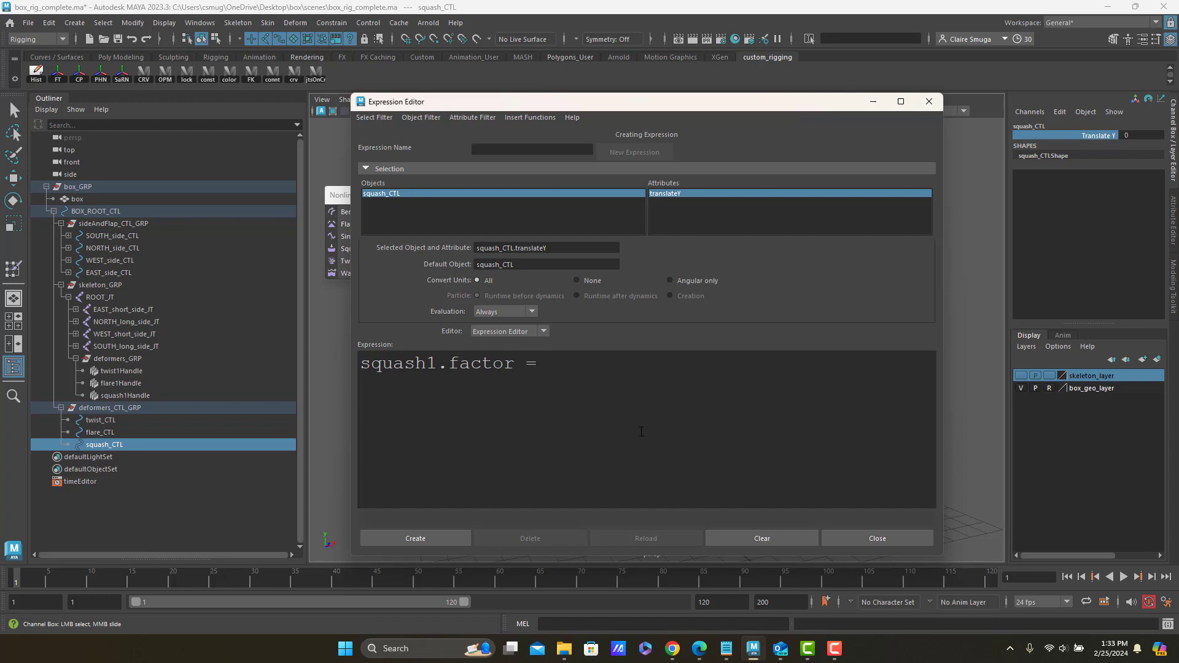
pyautogui.tripleClick(545, 247)
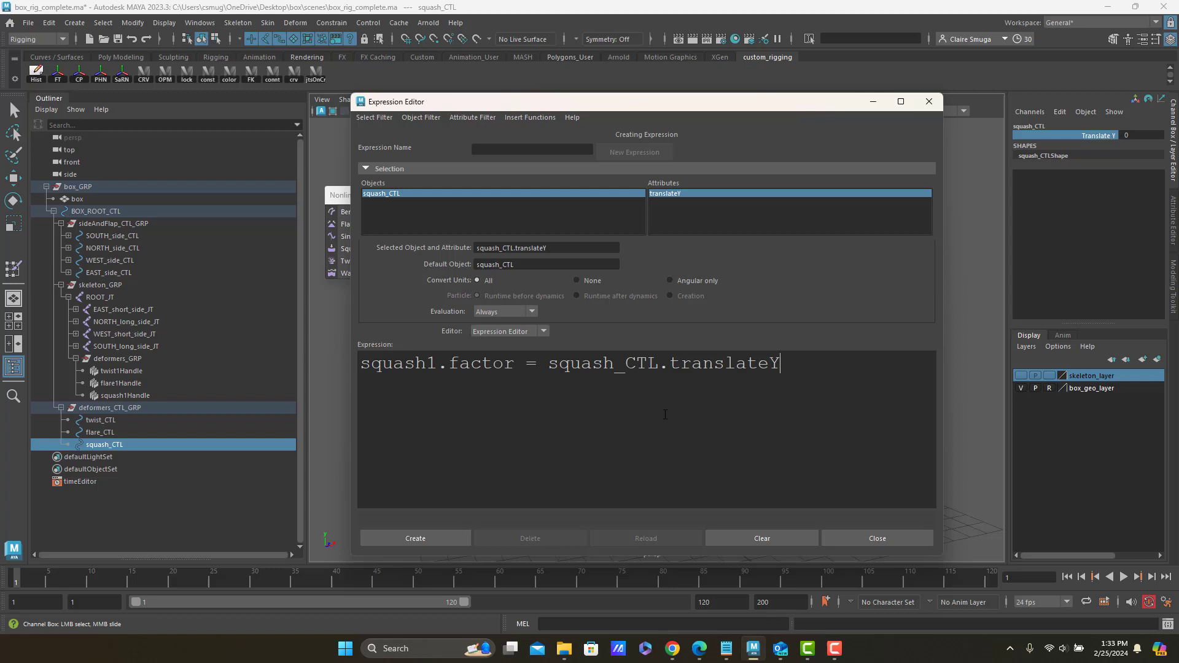
pyautogui.moveTo(476, 318)
pyautogui.write(' ;')
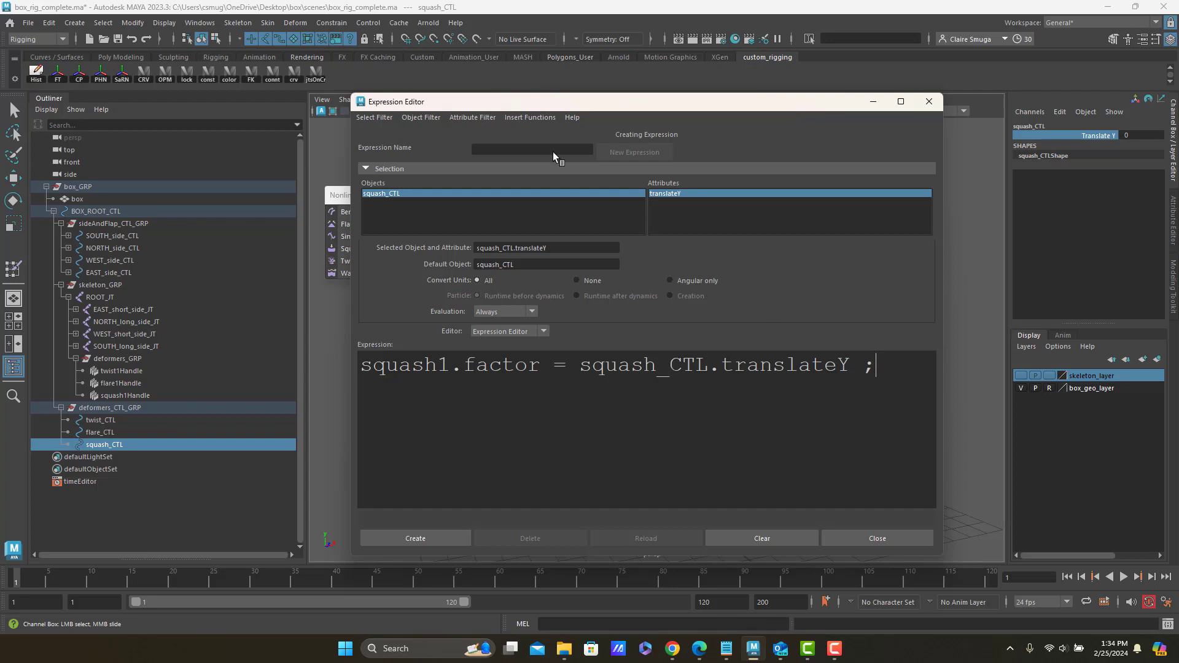
# Step: Name the expression squash_EXP and create it
pyautogui.click(530, 148)
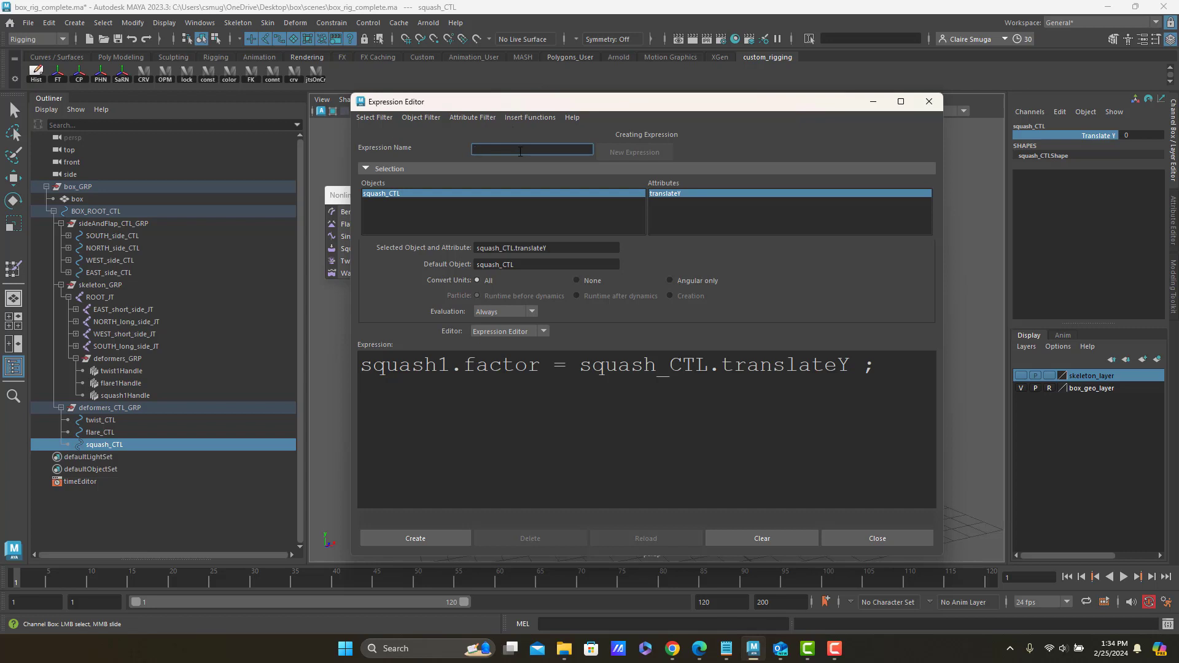
pyautogui.write('squash_E')
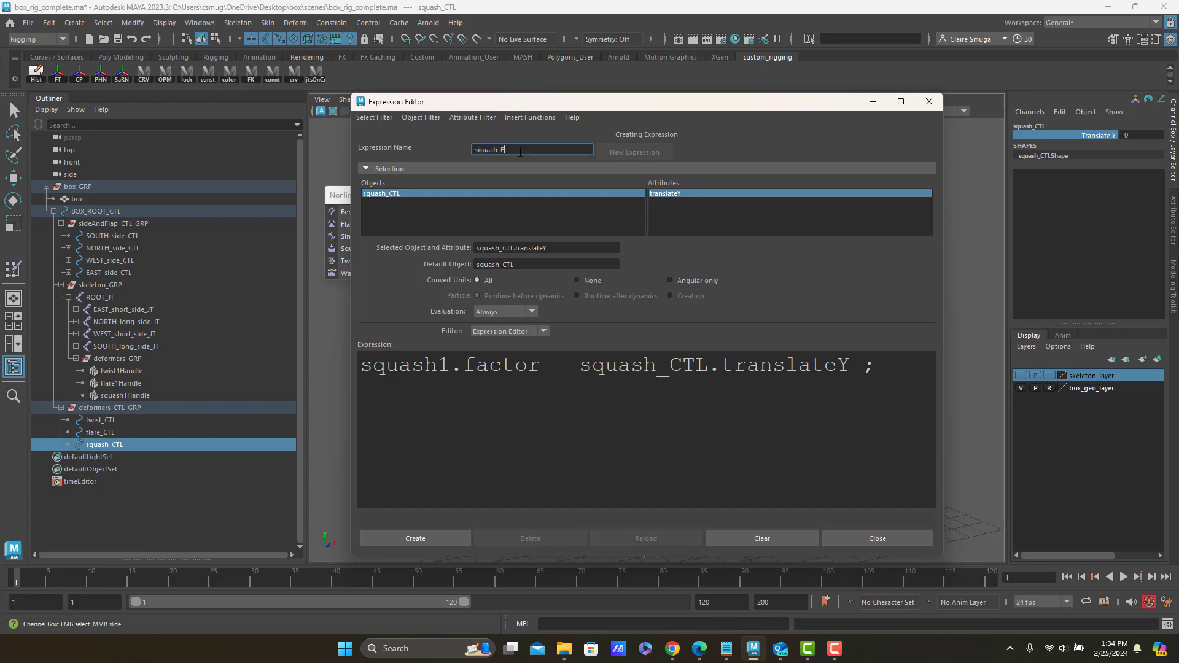
pyautogui.write('XP')
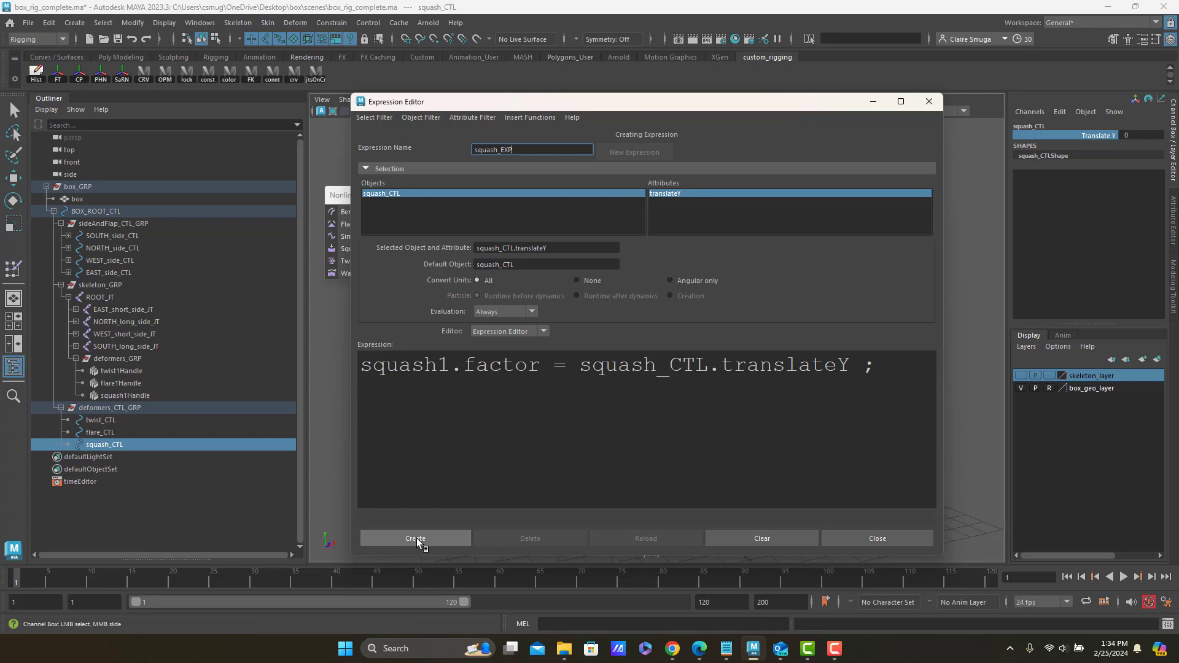
pyautogui.click(415, 538)
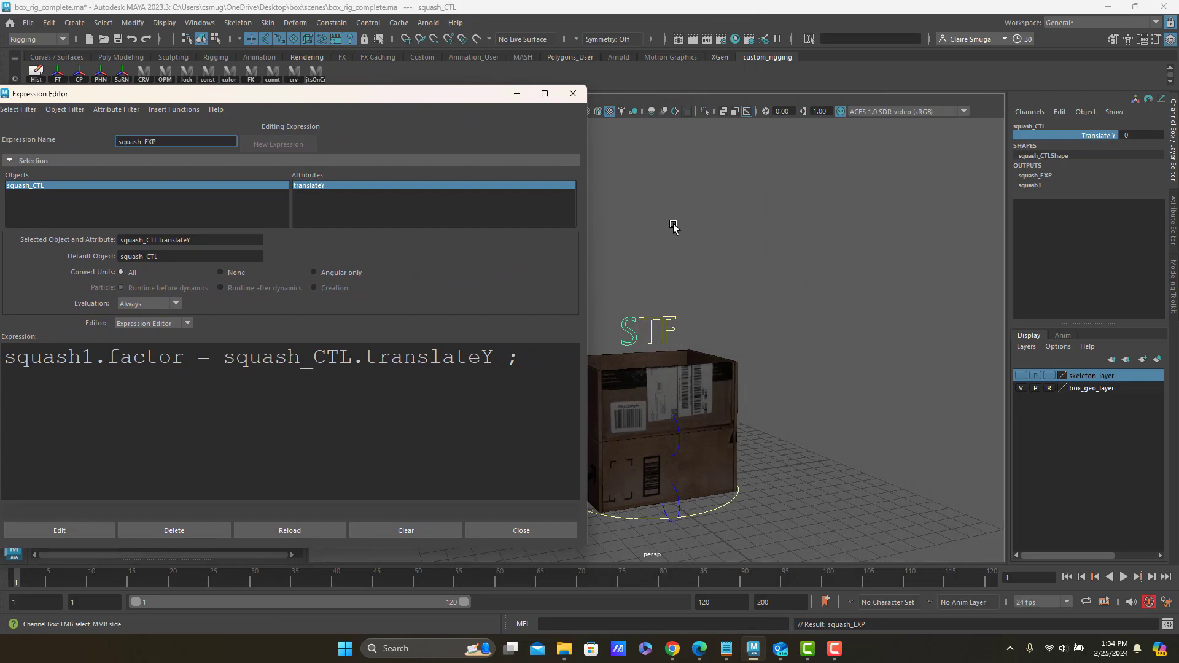
# Step: Clear the selection, then select the squash control above the box
pyautogui.click(277, 143)
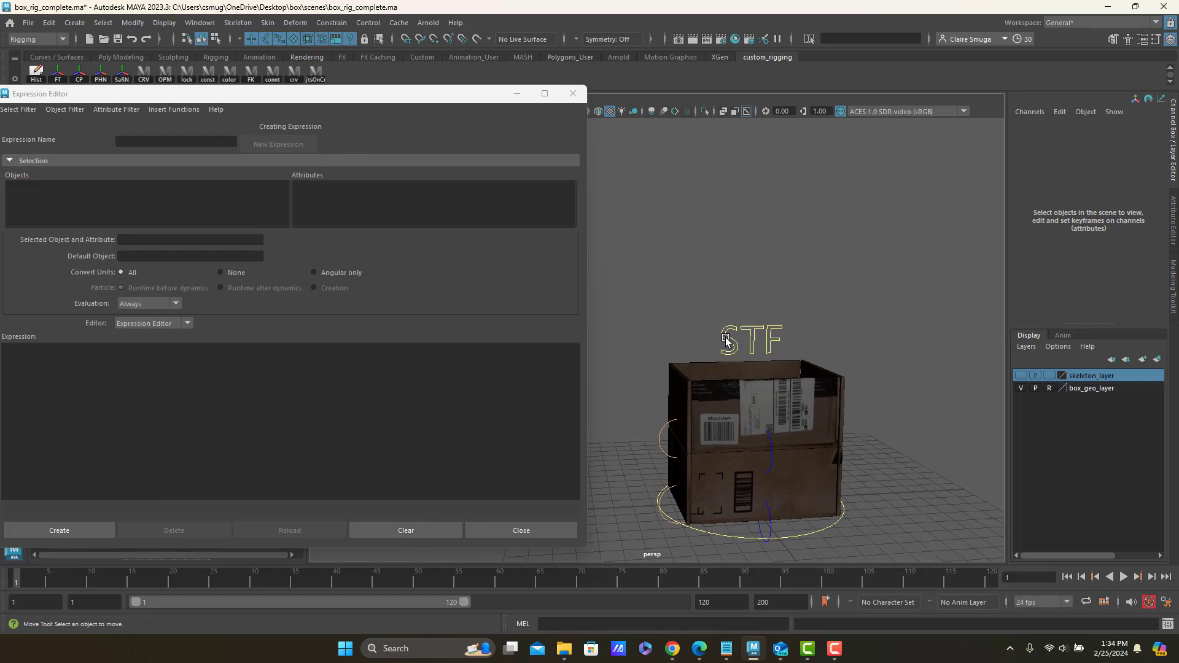
pyautogui.click(751, 338)
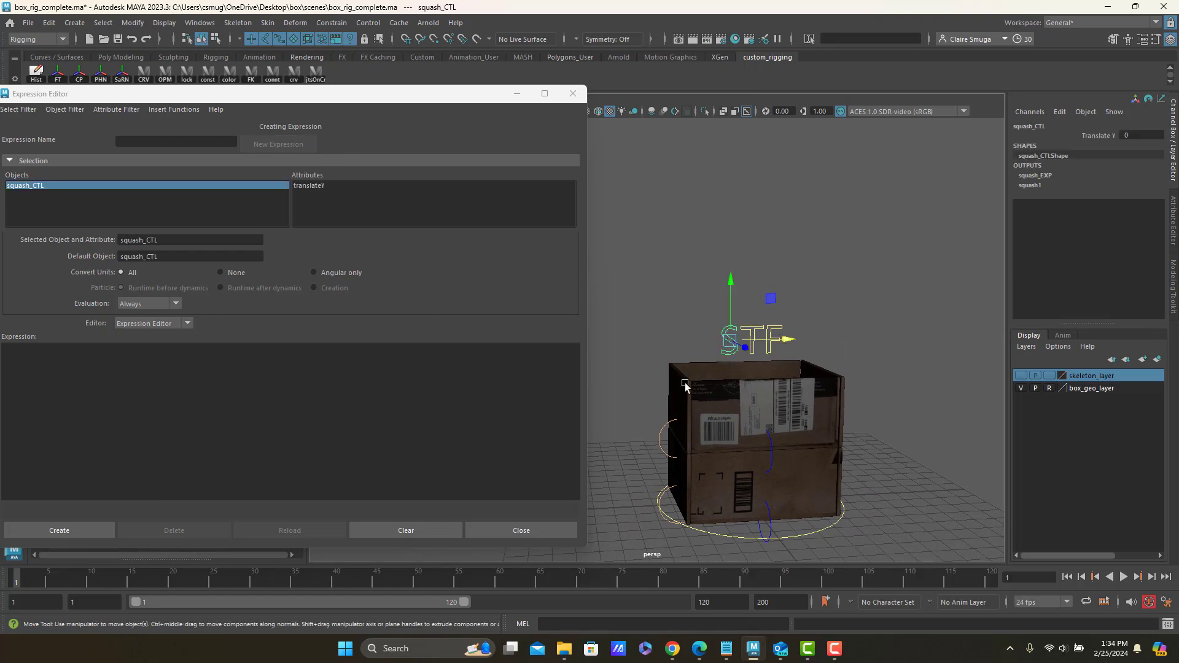
pyautogui.moveTo(728, 272)
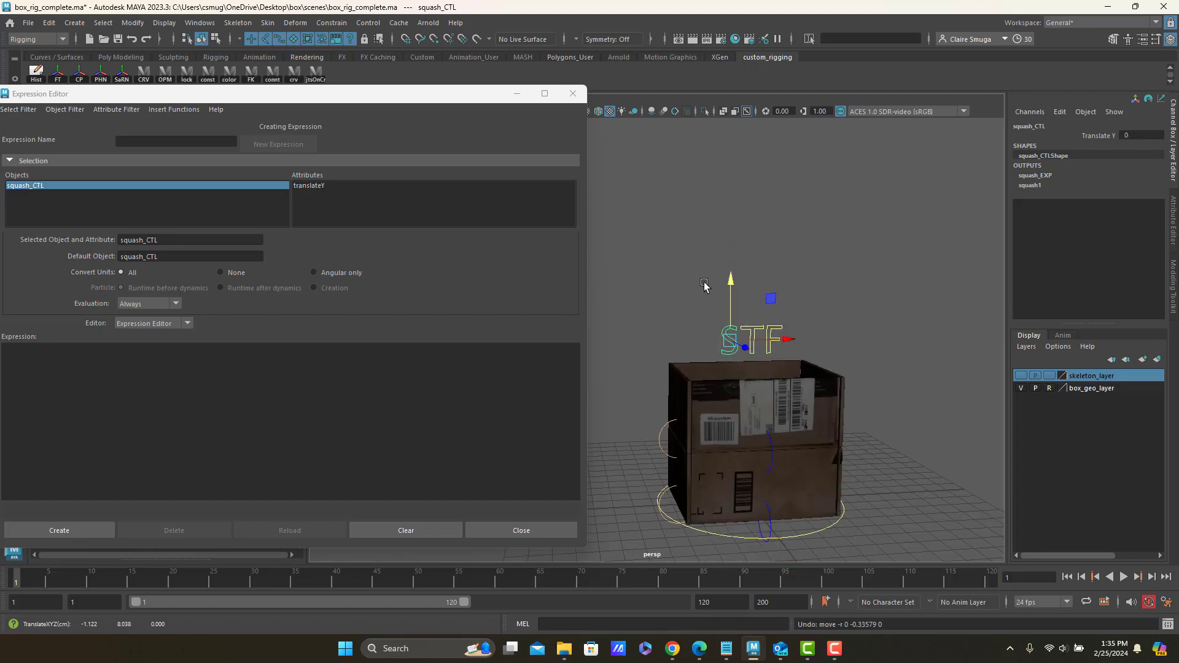
pyautogui.moveTo(348, 143)
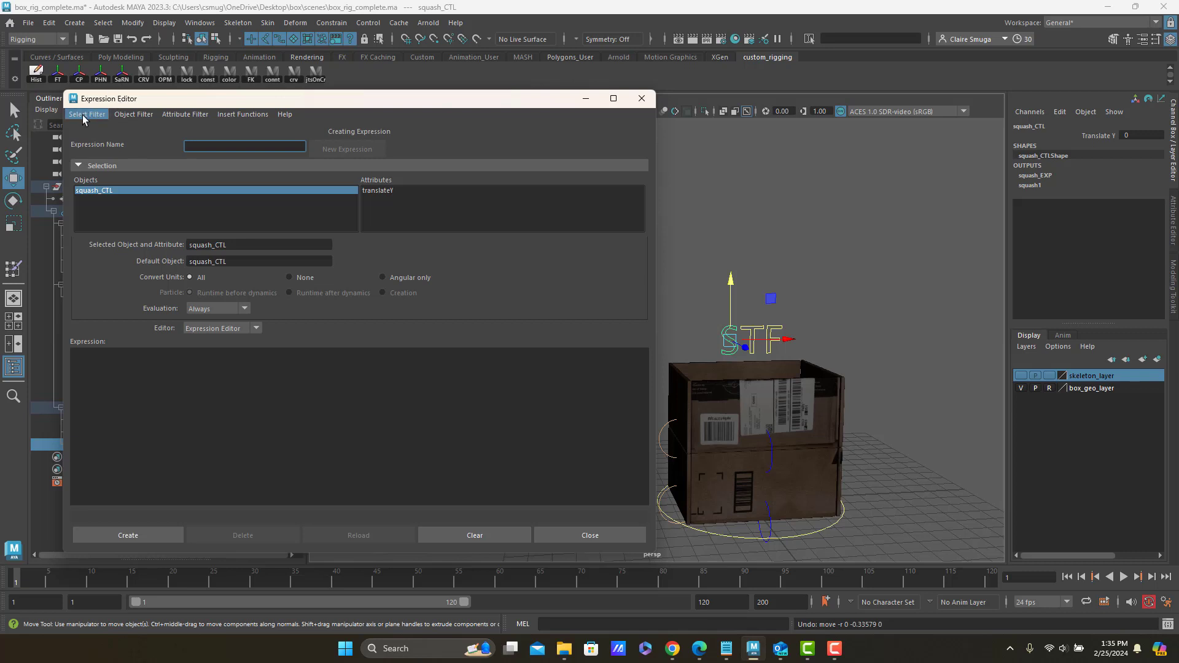
# Step: Filter expressions by name and start wrapping squash_CTL.translateY in parentheses
pyautogui.click(87, 113)
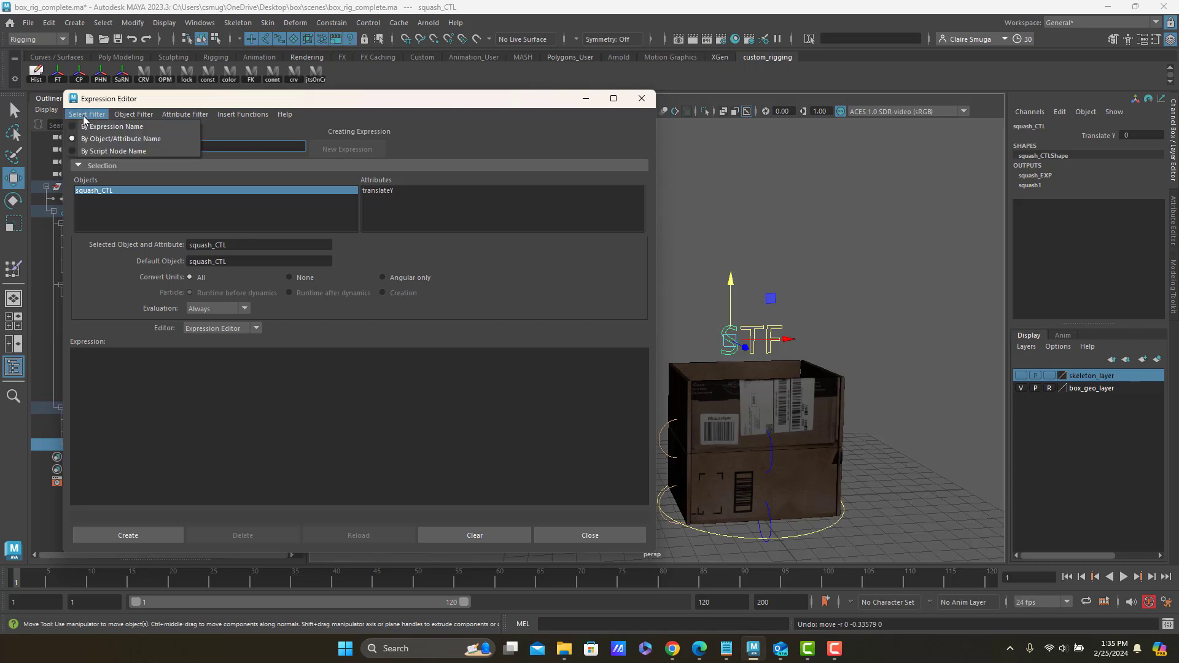
pyautogui.moveTo(114, 126)
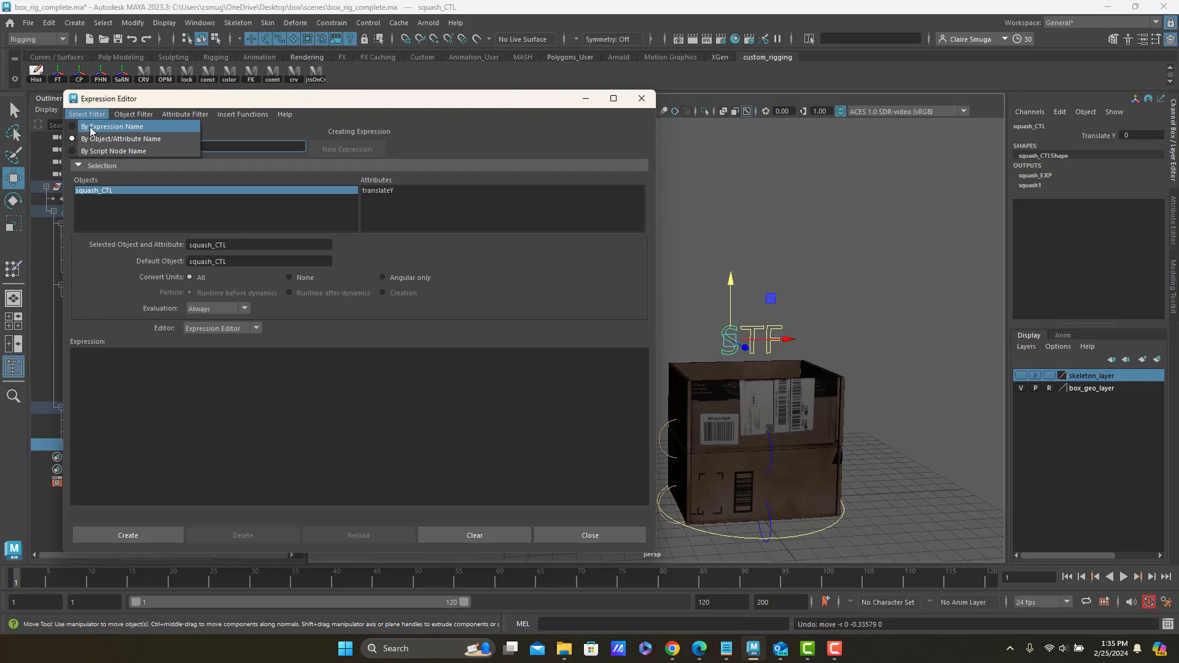
pyautogui.click(114, 126)
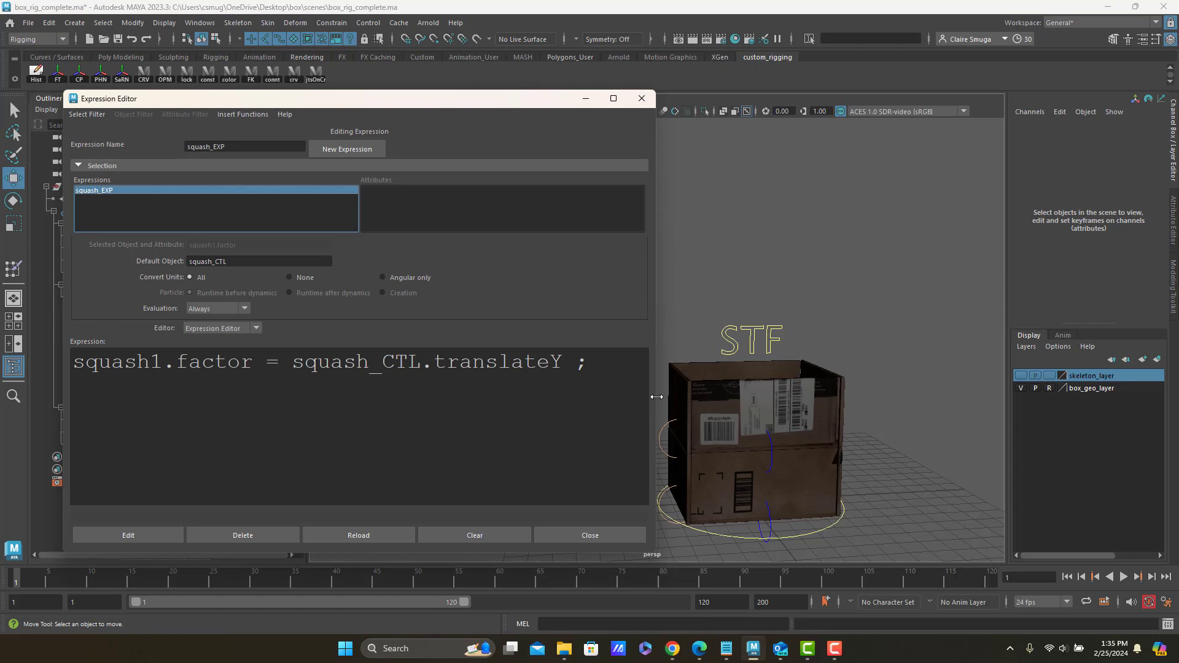
pyautogui.moveTo(502, 379)
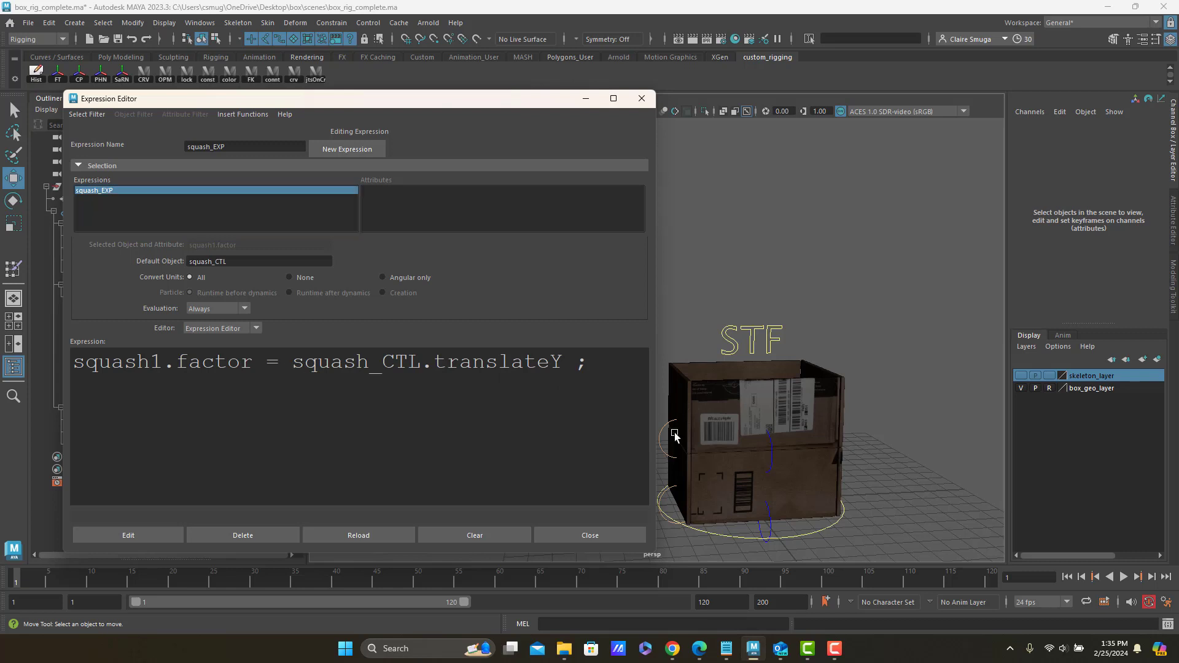
pyautogui.write('(')
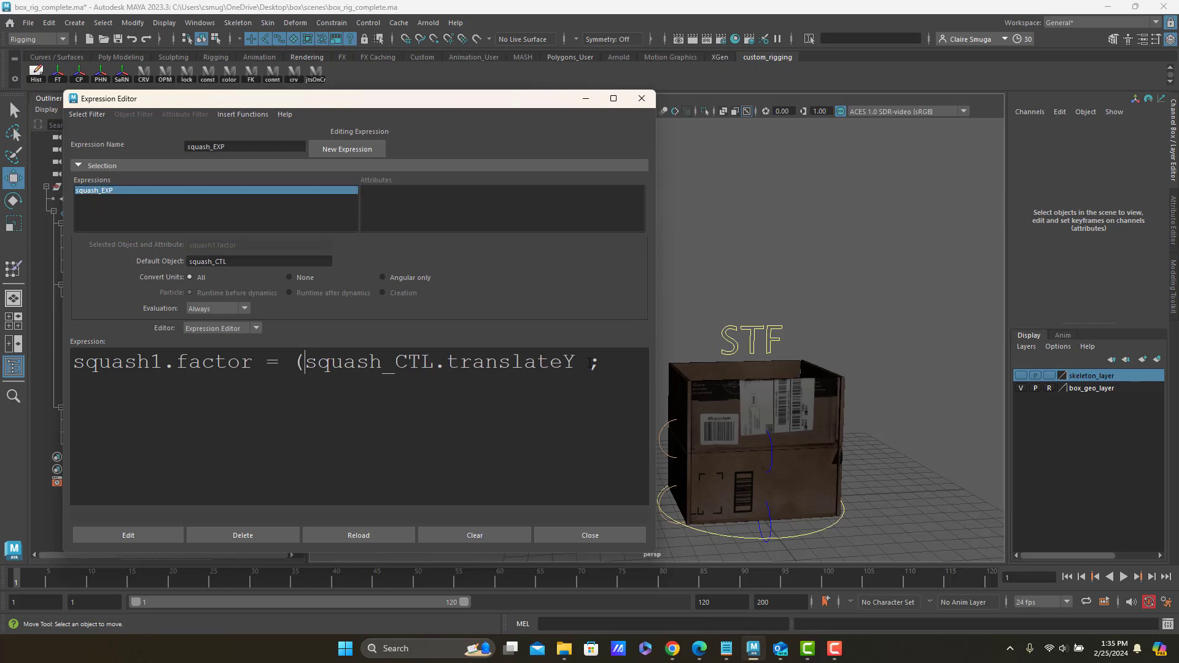
pyautogui.moveTo(690, 361)
pyautogui.write('/ 10)')
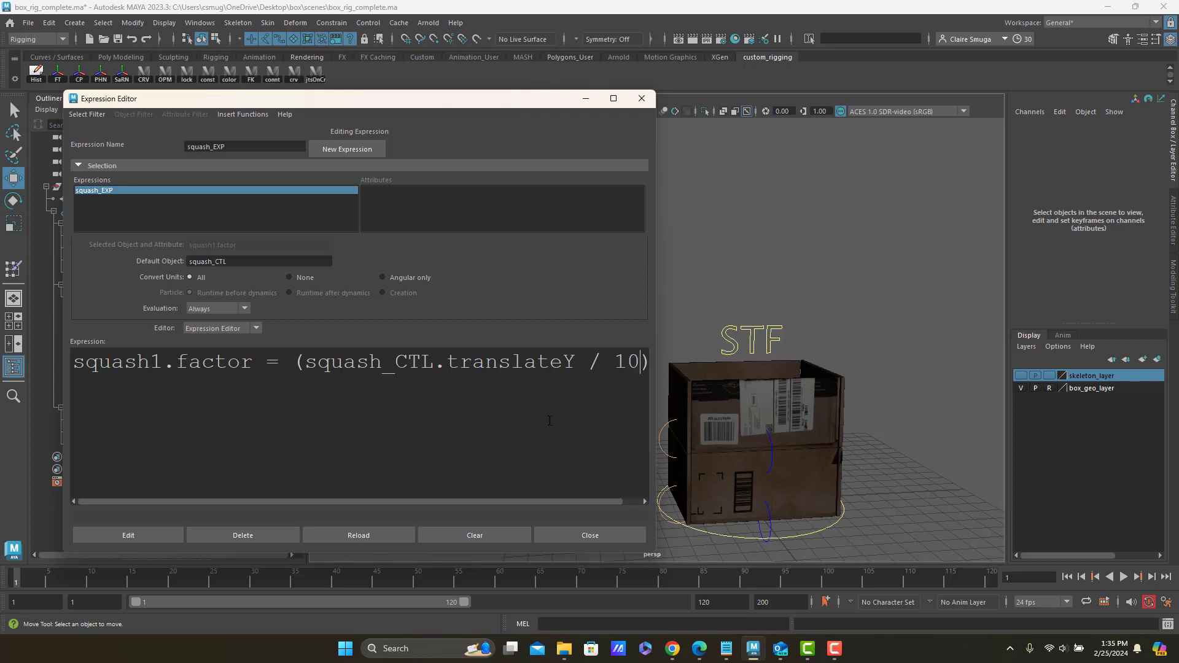
# Step: Apply the divide-by-10 edit, move the editor aside, and select squash_CTL
pyautogui.click(127, 535)
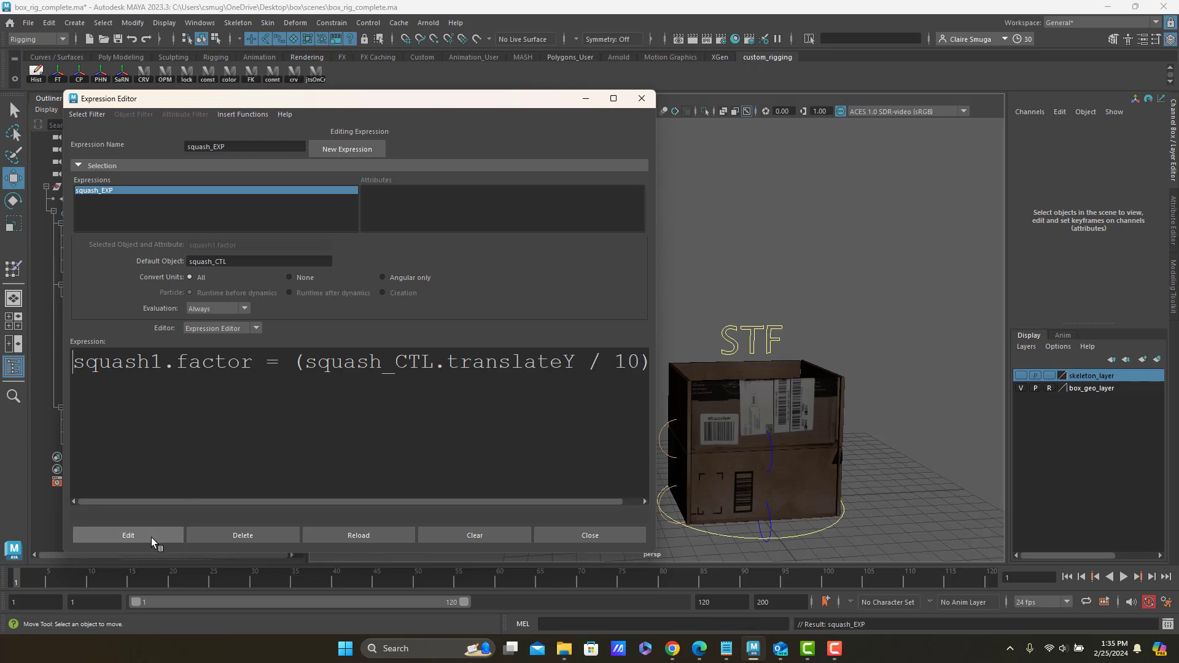
pyautogui.moveTo(660, 393)
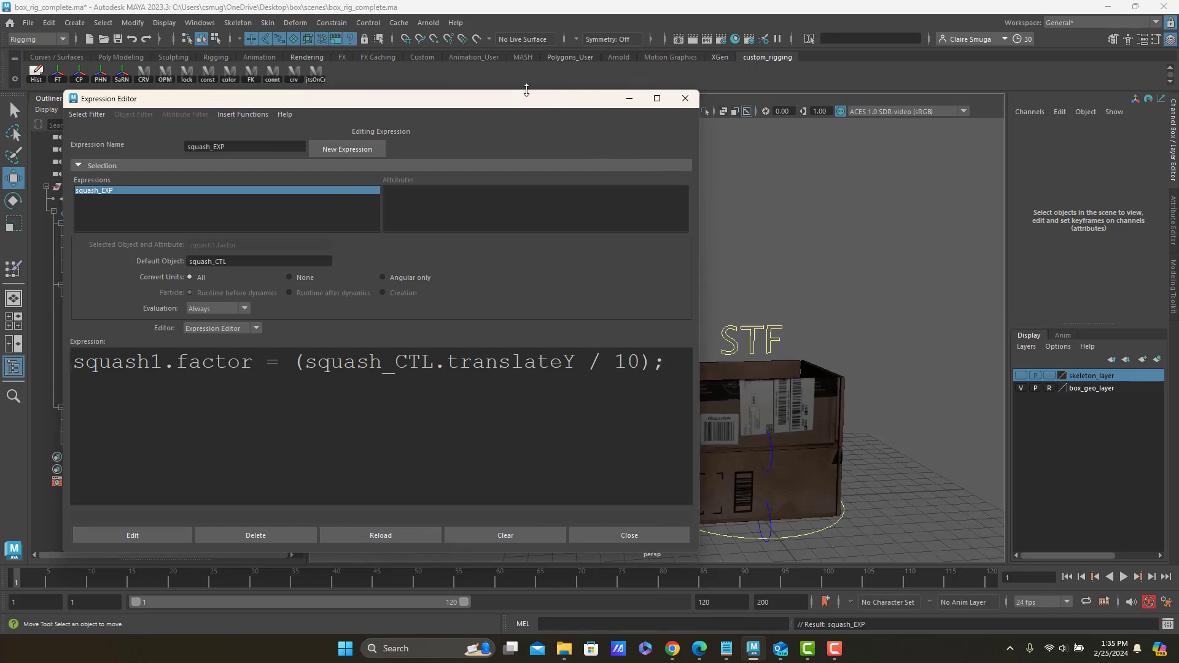
pyautogui.moveTo(383, 98); pyautogui.dragTo(342, 51)
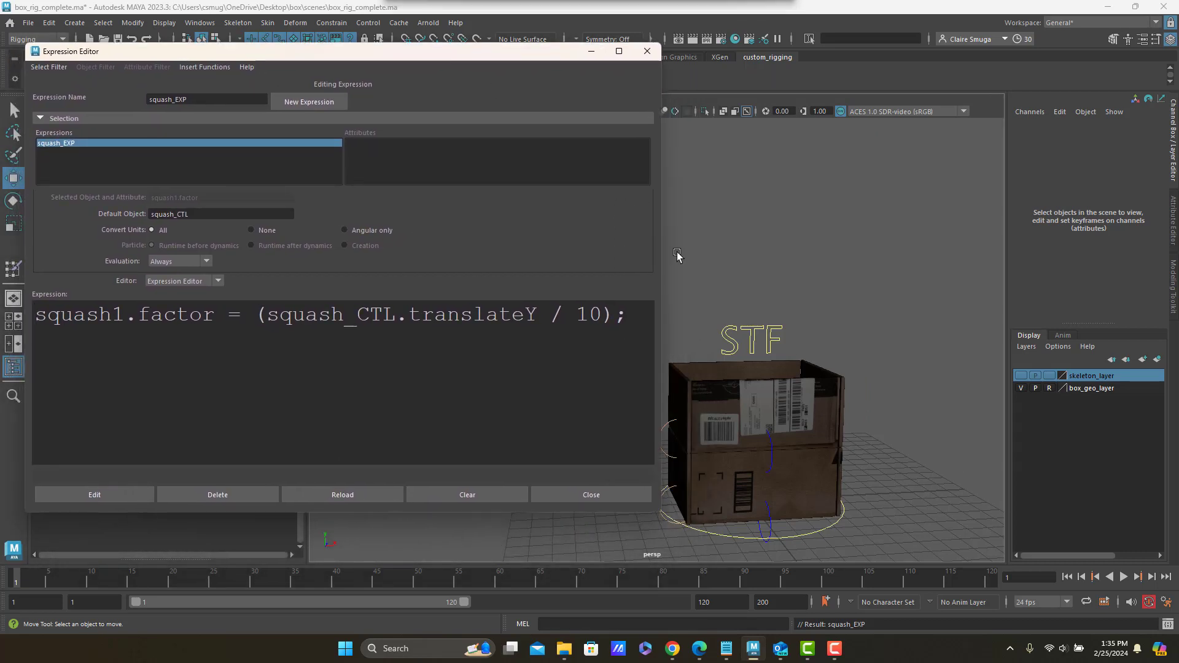
pyautogui.click(745, 346)
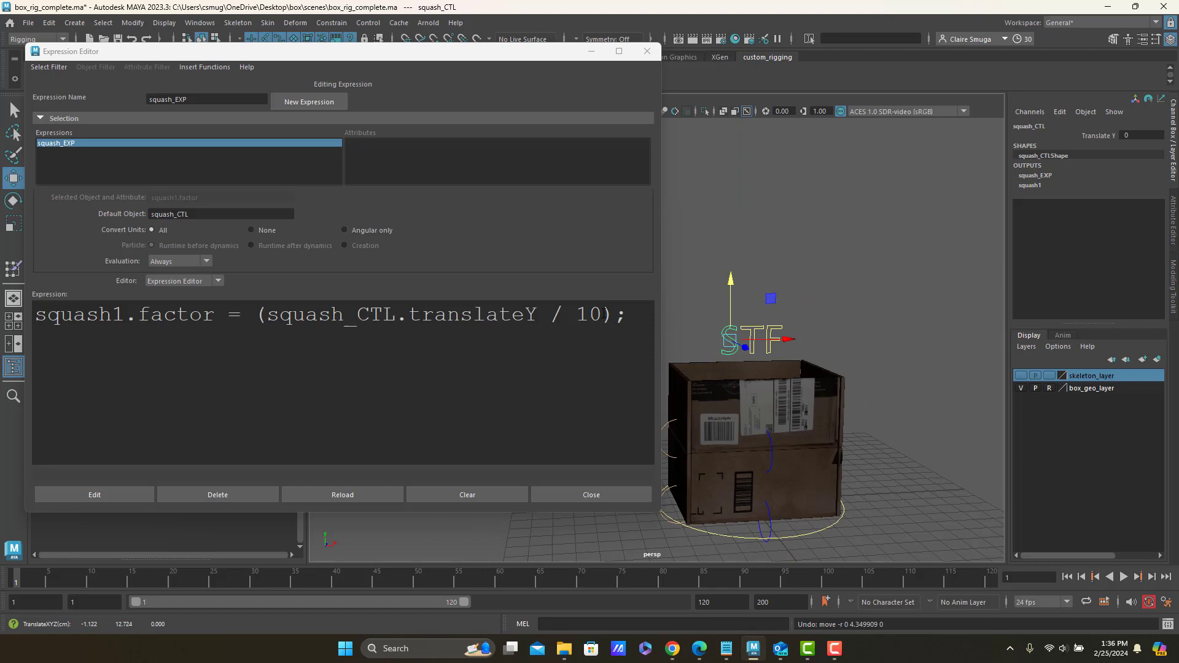
# Step: Replace the divisor 10 with 5 and apply the expression edit
pyautogui.doubleClick(589, 315)
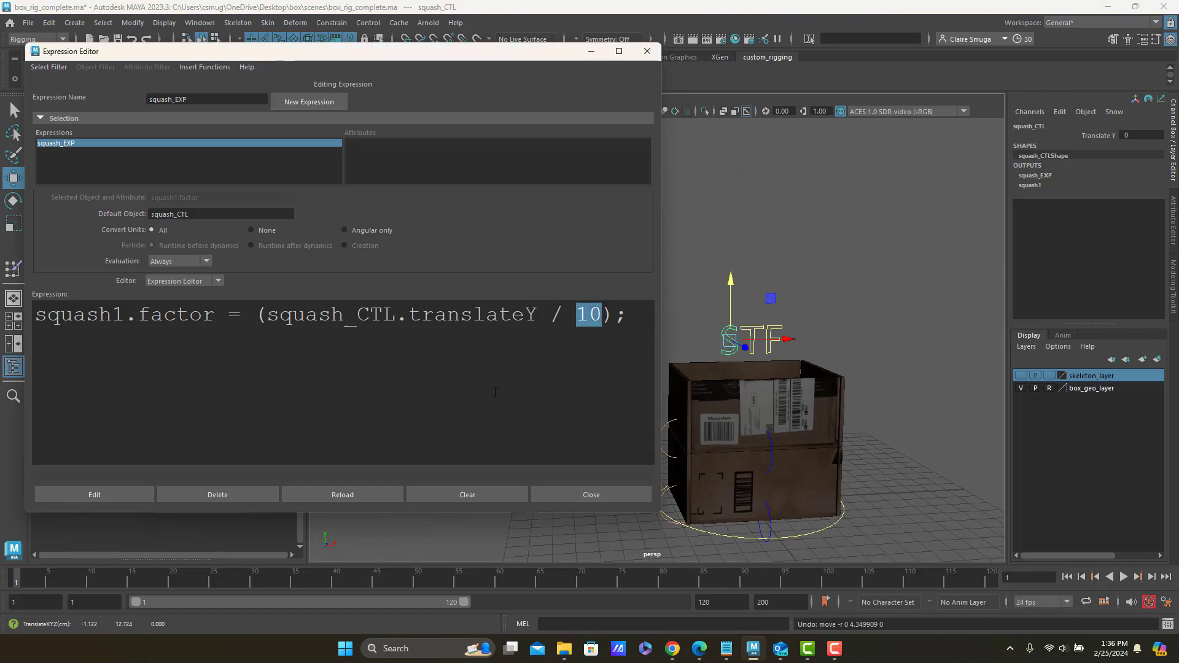
pyautogui.write('5')
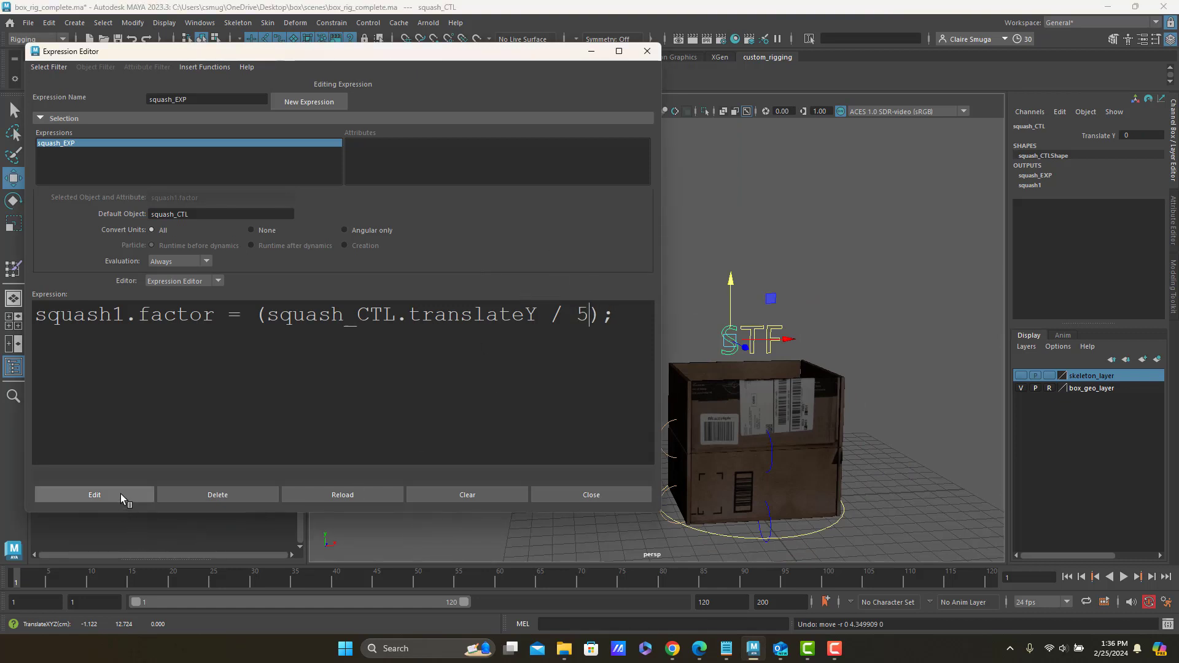
pyautogui.click(94, 495)
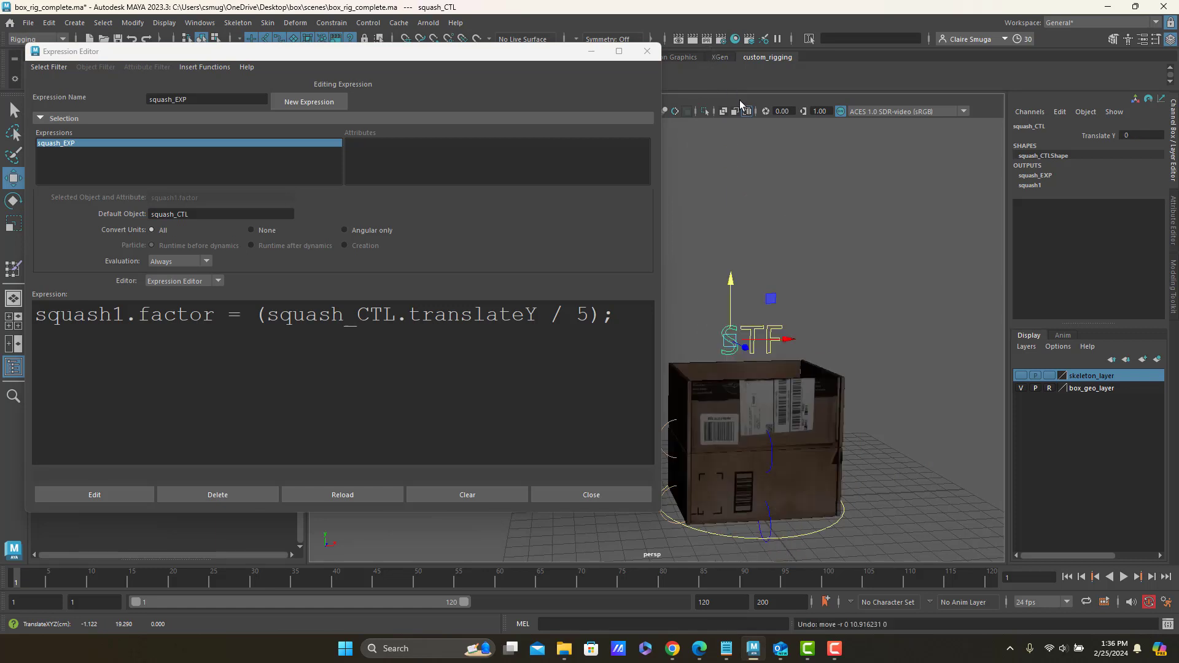
pyautogui.moveTo(742, 277)
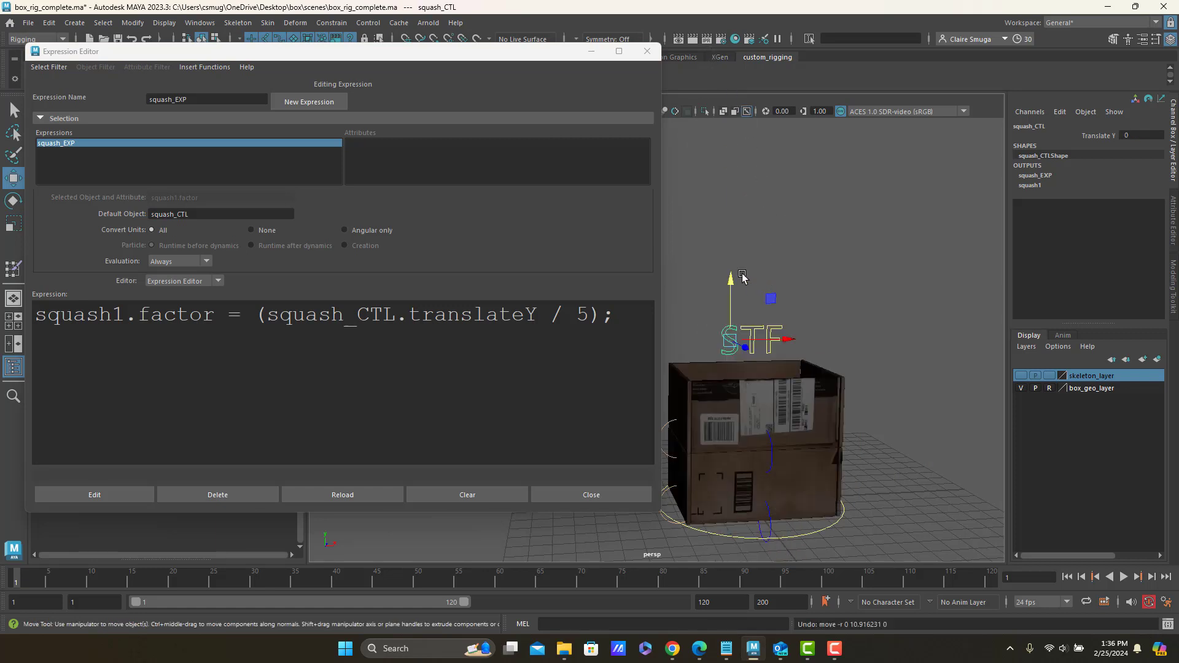